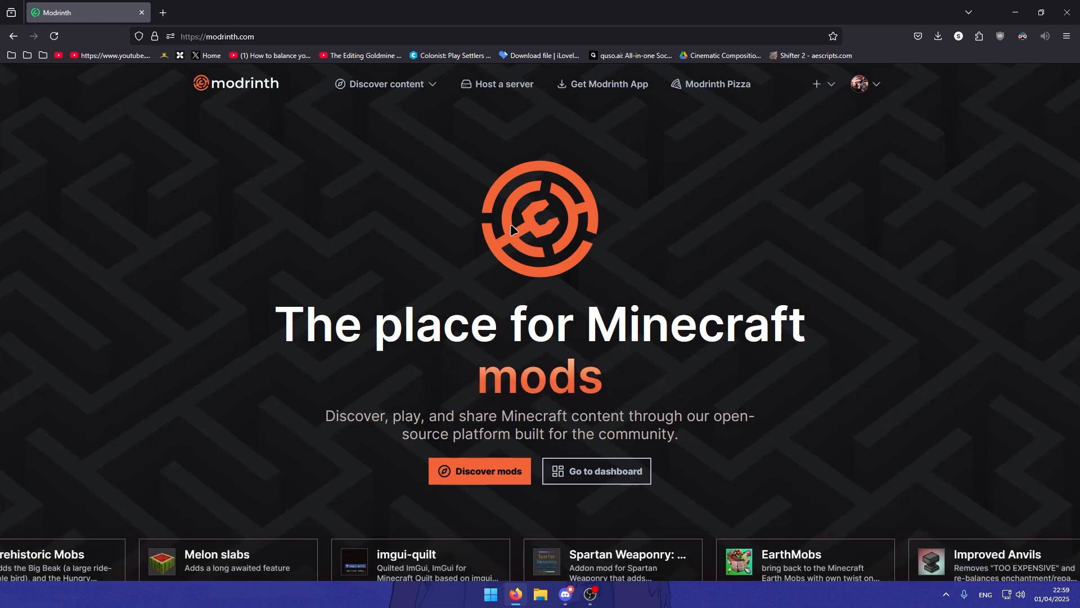
# Open the 'Get Modrinth App' download page from the modrinth.com navigation bar
pyautogui.click(386, 84)
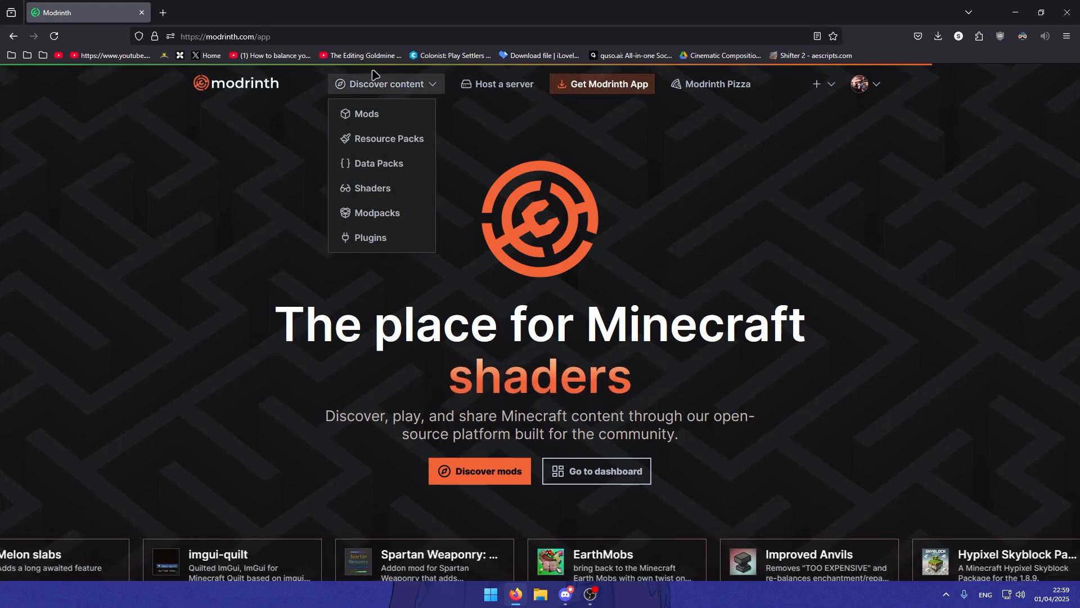
pyautogui.click(609, 84)
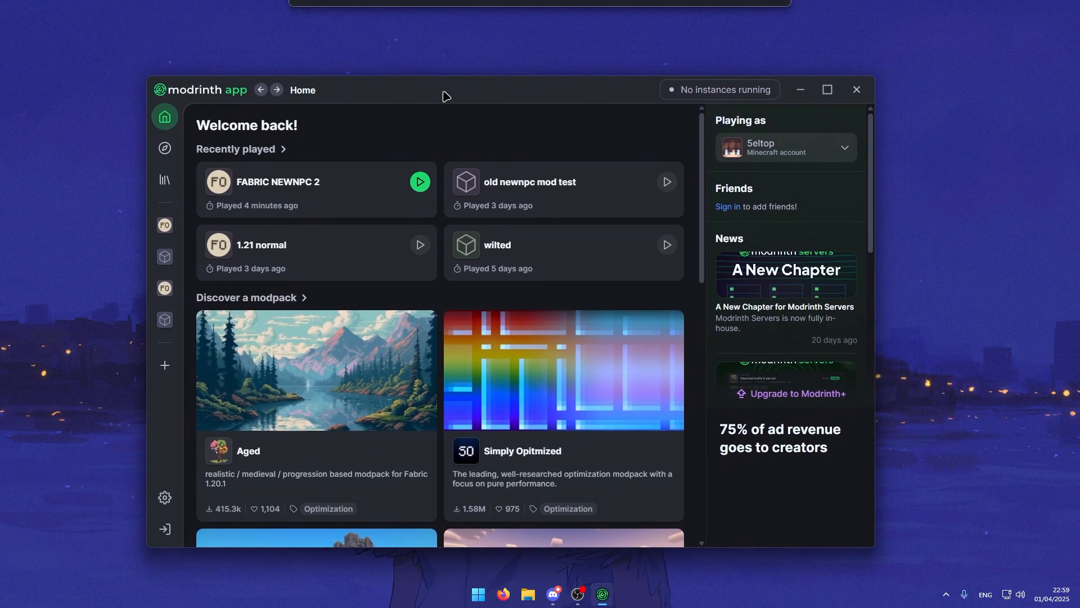
pyautogui.moveTo(785, 148)
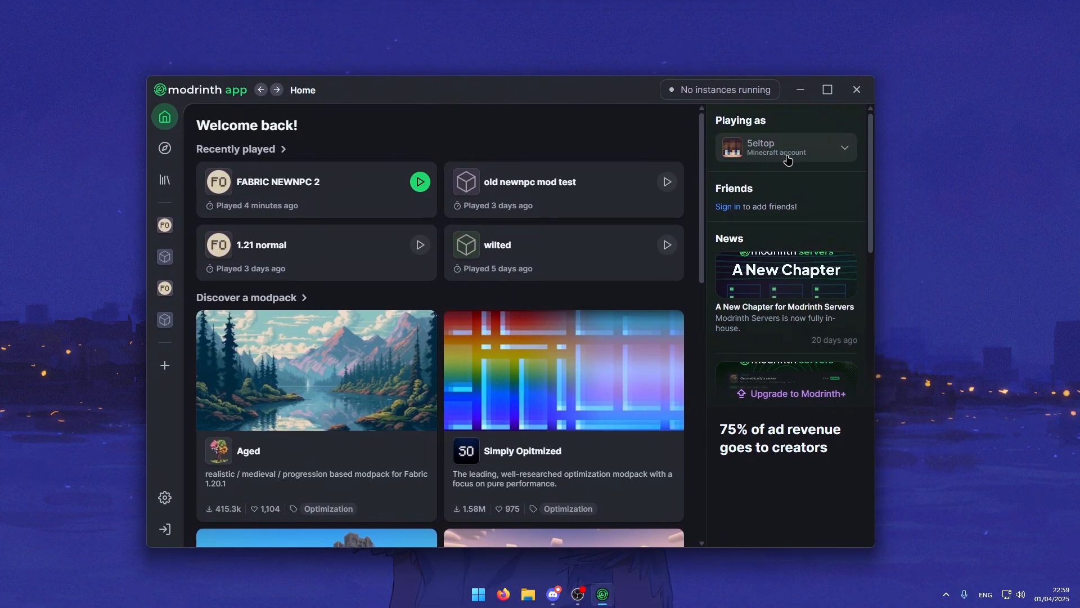
pyautogui.moveTo(636, 144)
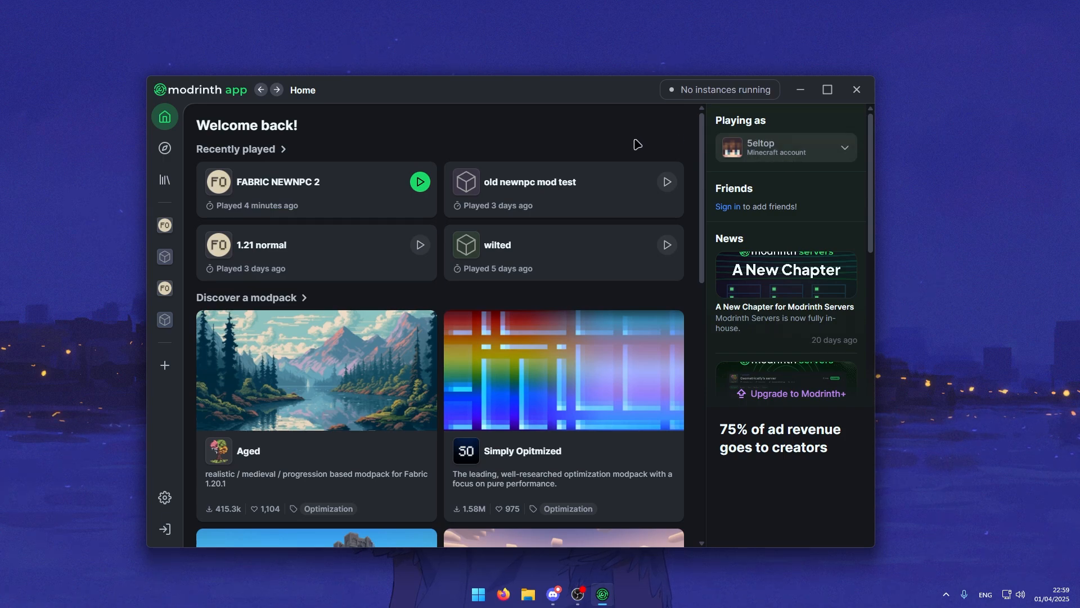
pyautogui.moveTo(509, 141)
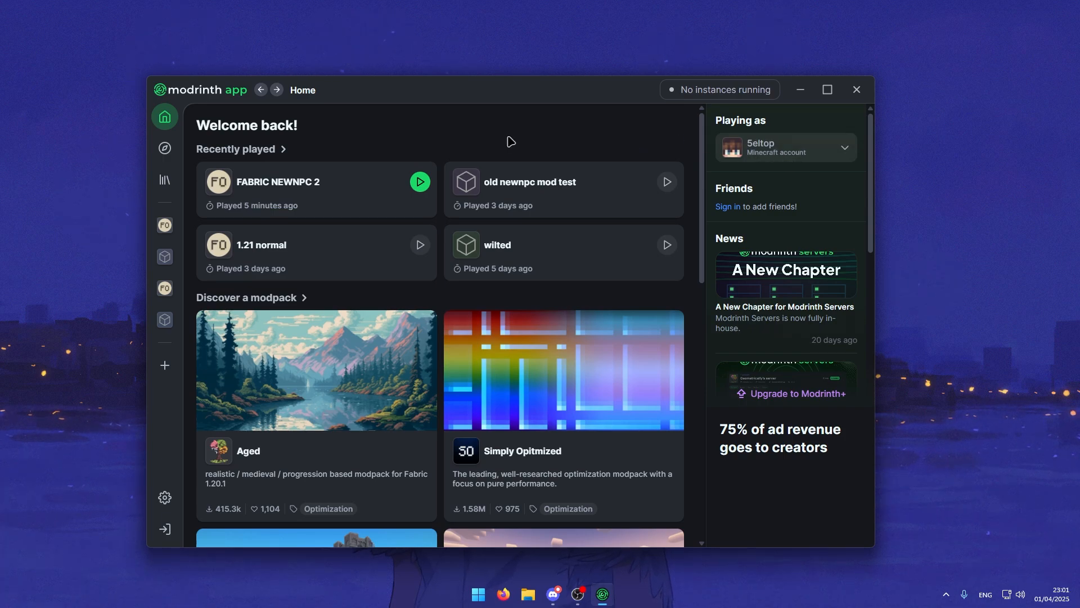
pyautogui.moveTo(164, 148)
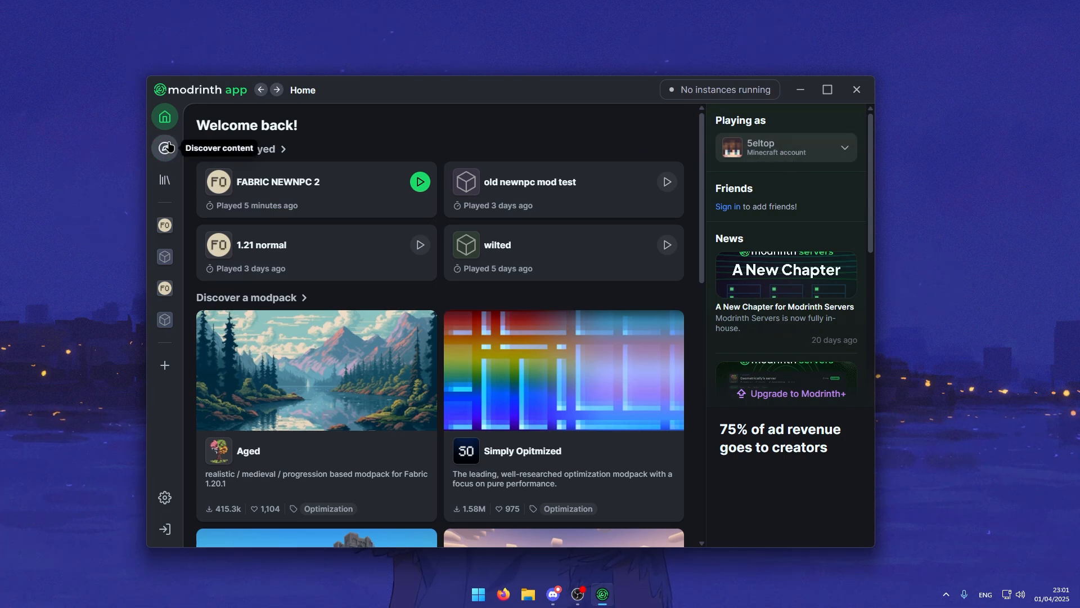
# Install the Fabulously Optimized modpack, release 5.4.1 for Minecraft 1.20.1, from Discover content
pyautogui.click(164, 147)
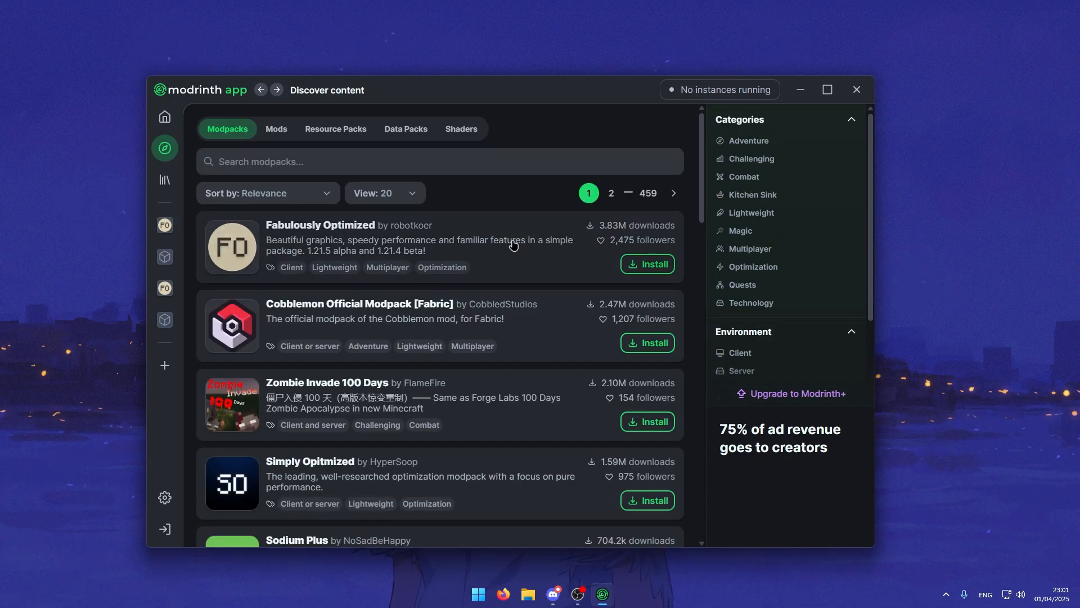
pyautogui.moveTo(500, 245)
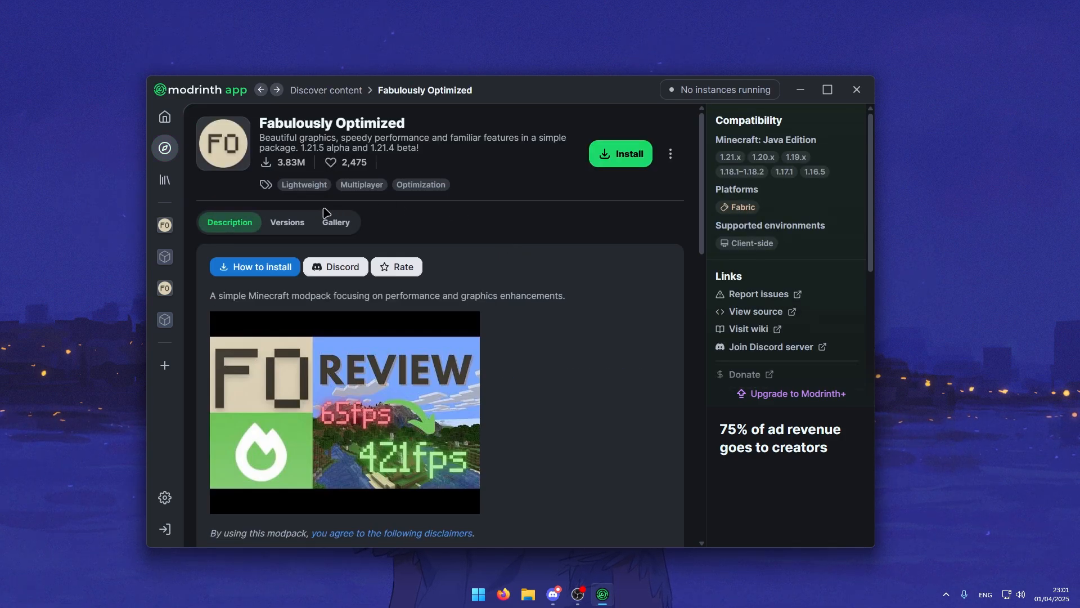
pyautogui.click(286, 221)
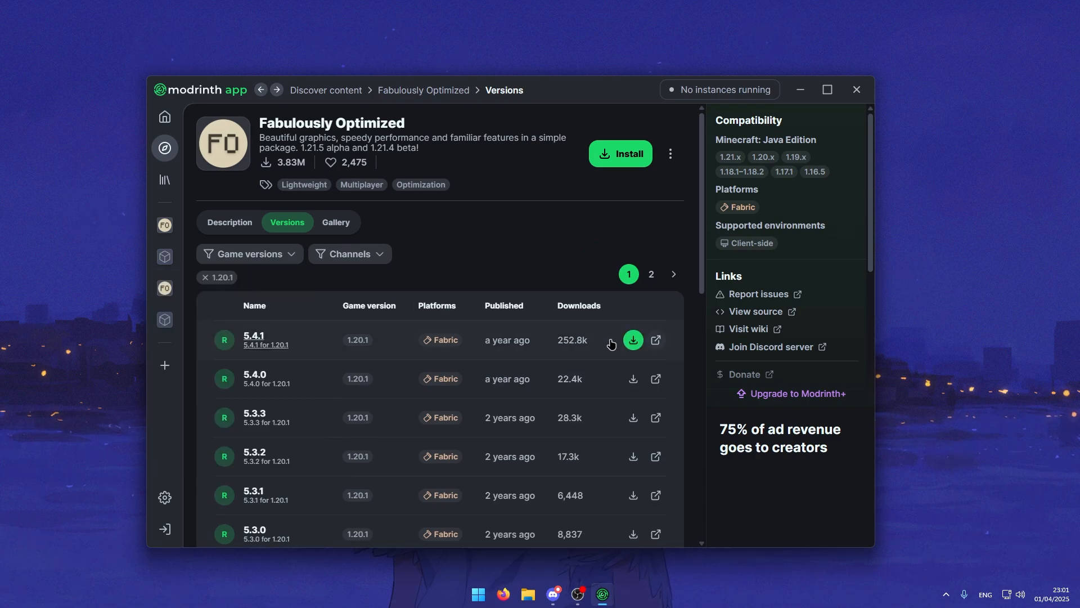
pyautogui.click(631, 338)
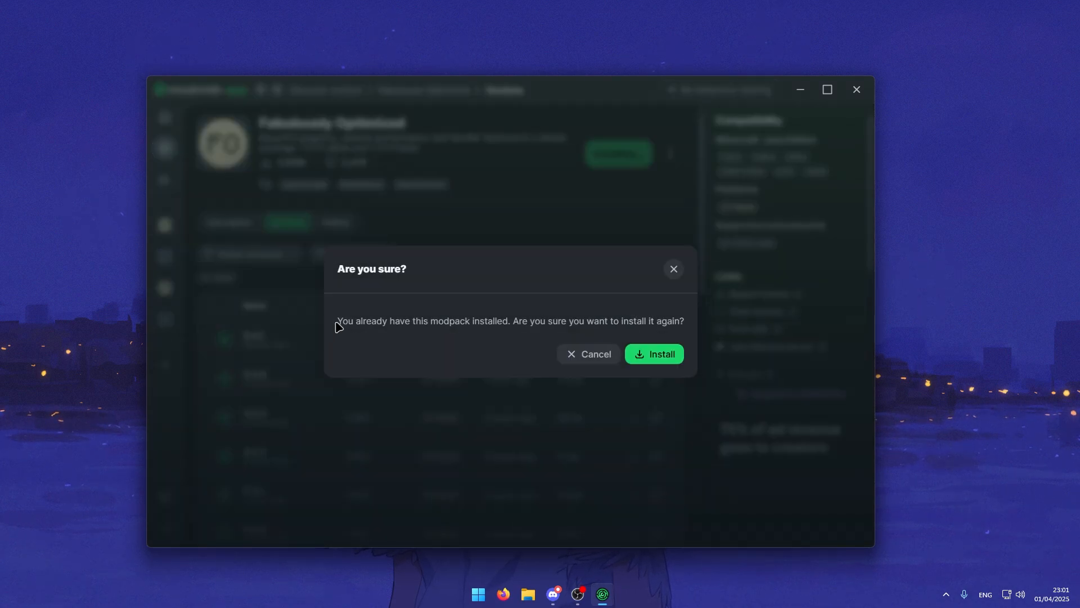
pyautogui.moveTo(486, 360)
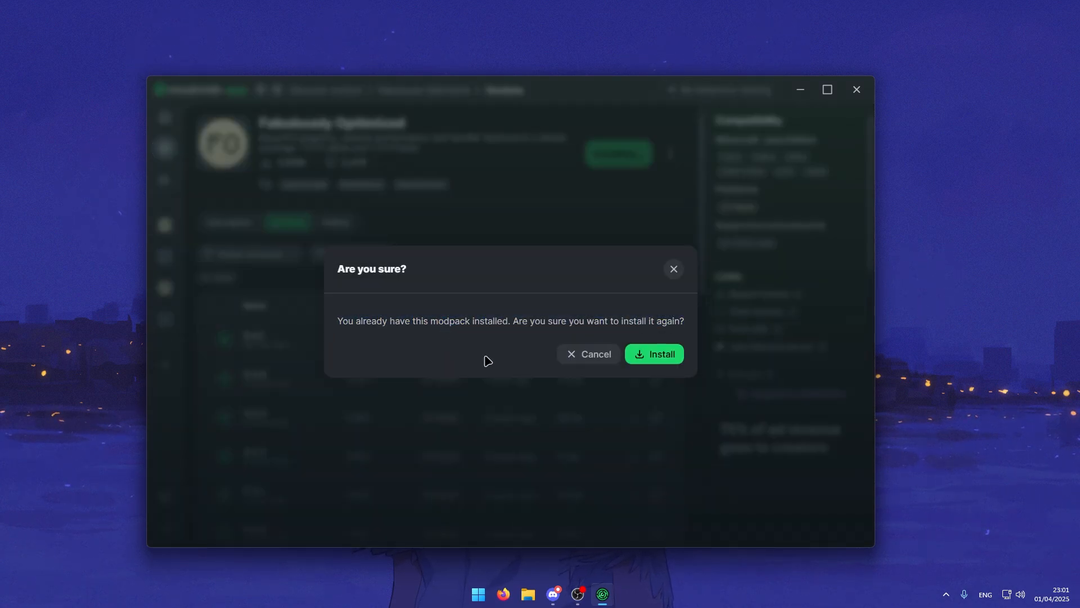
pyautogui.click(654, 354)
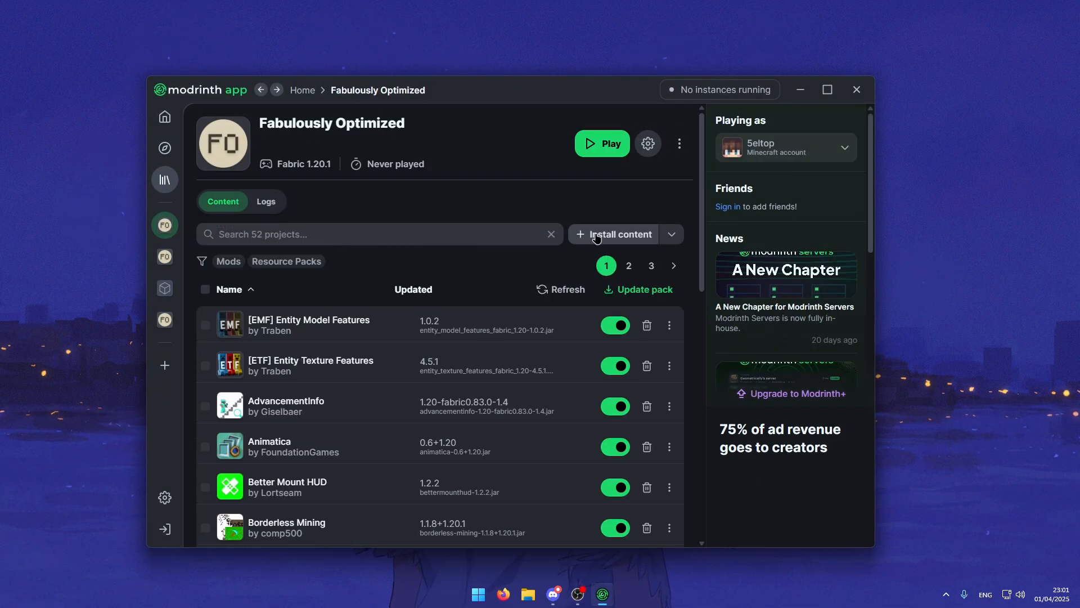
# Add shader packs to the Fabulously Optimized instance, then launch it into Minecraft 1.20.1
pyautogui.click(620, 233)
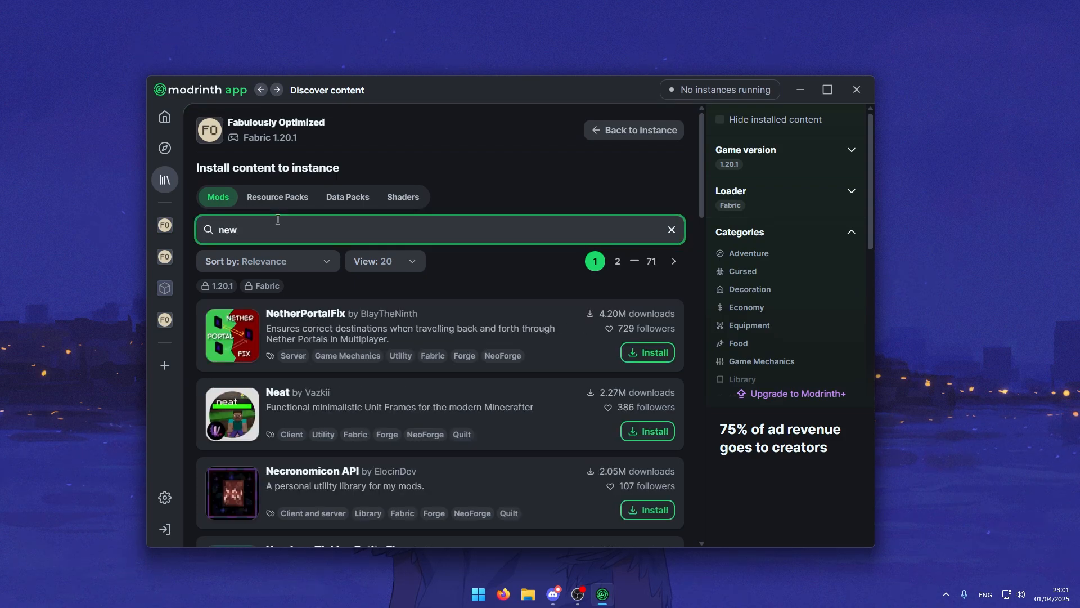
pyautogui.click(402, 197)
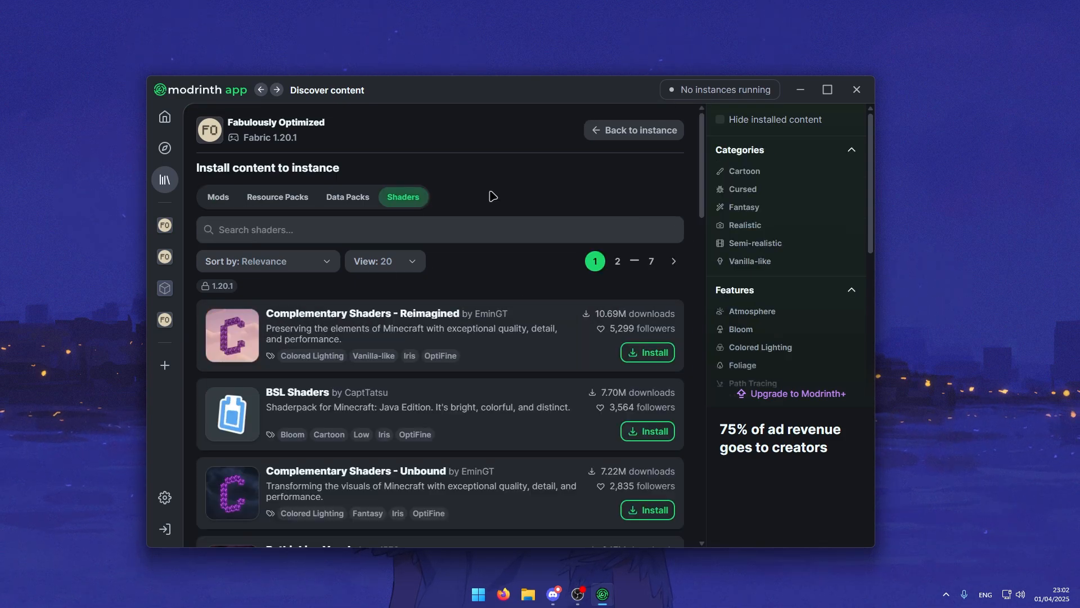
pyautogui.moveTo(502, 215)
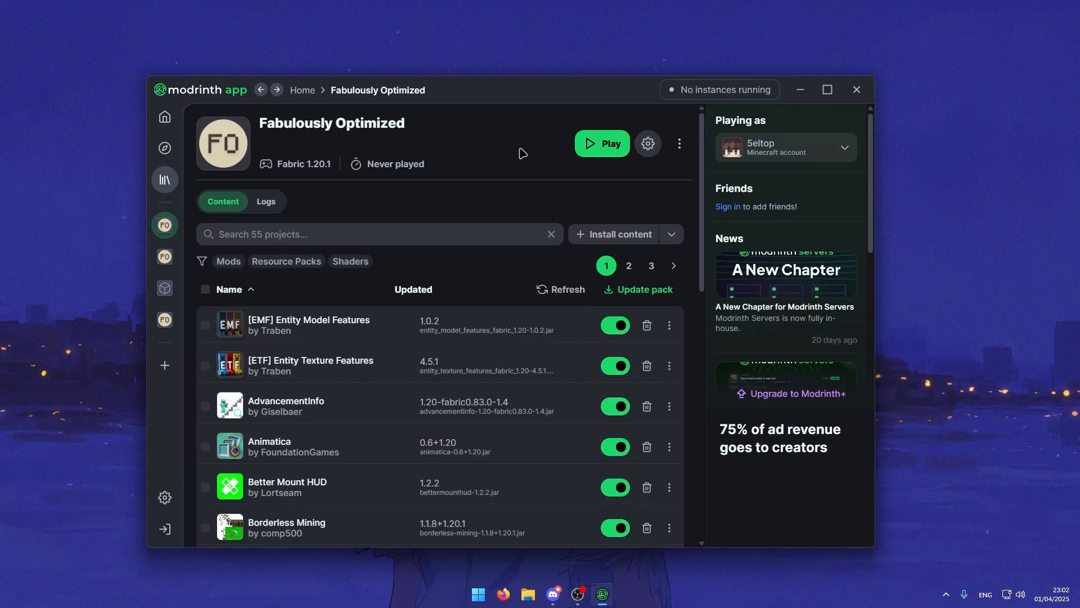
pyautogui.click(601, 143)
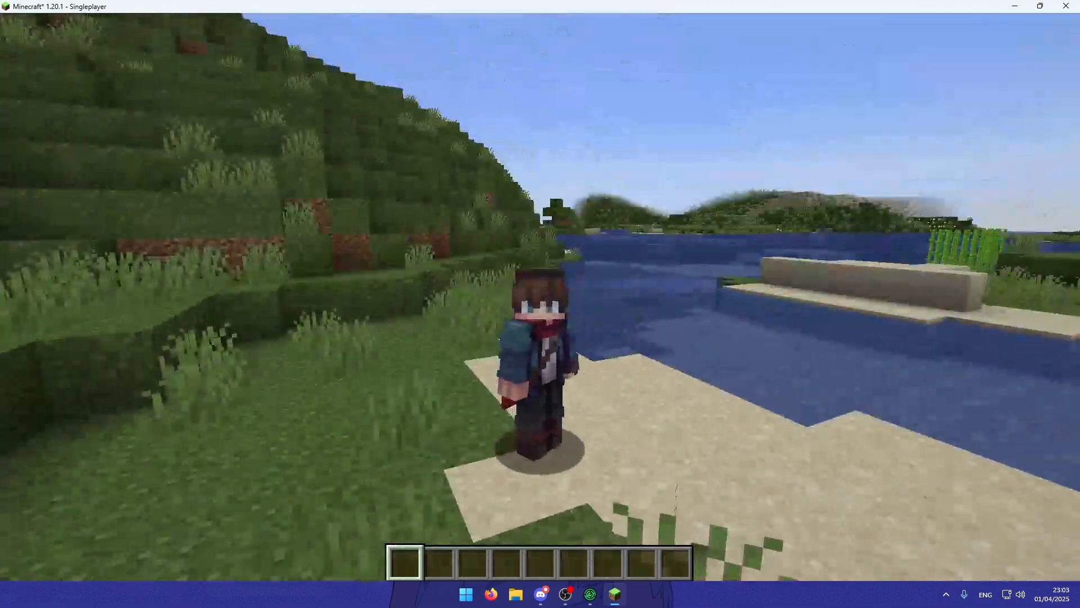